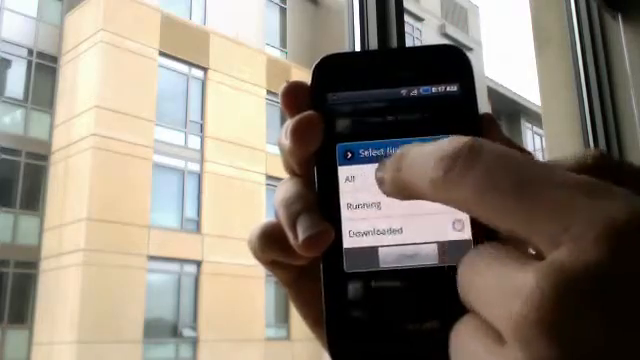
- Filter Manage applications to All and scroll down through the Google apps
click(352, 176)
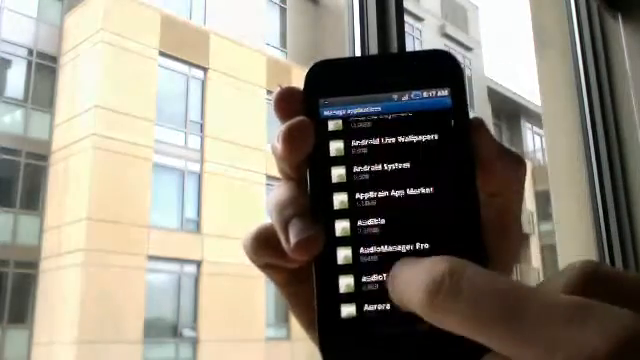
scroll(down, 3)
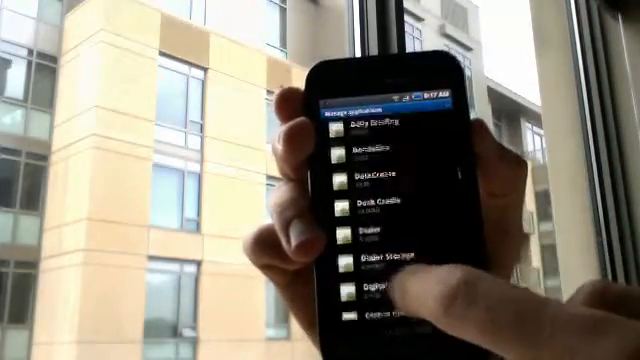
scroll(down, 3)
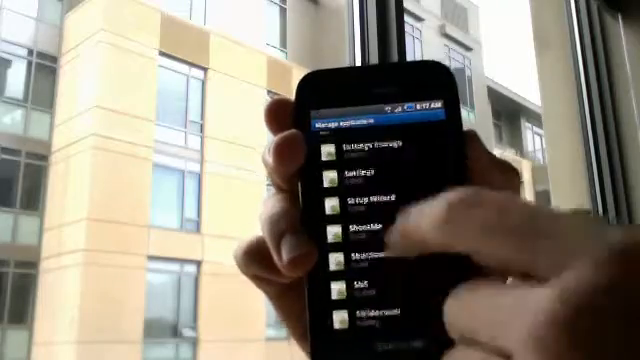
scroll(down, 3)
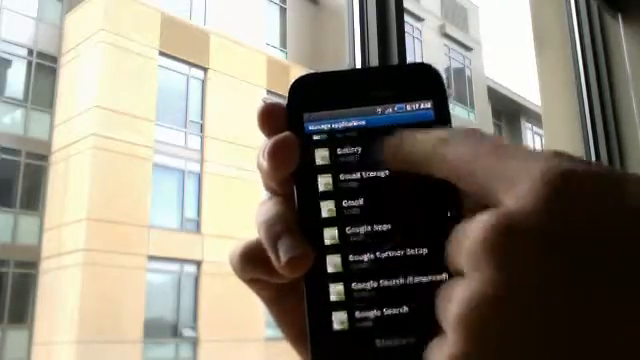
scroll(down, 3)
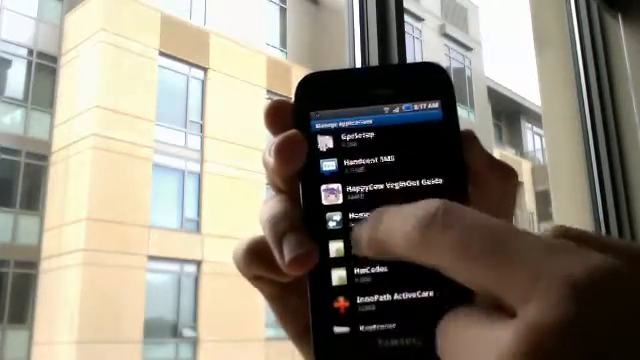
scroll(down, 3)
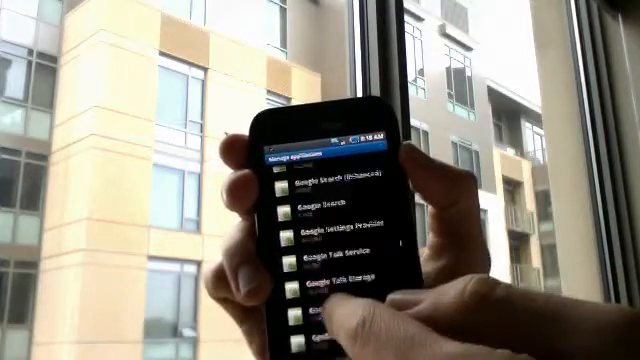
- Scroll down the list and open the TwitterWidget application info page
scroll(down, 3)
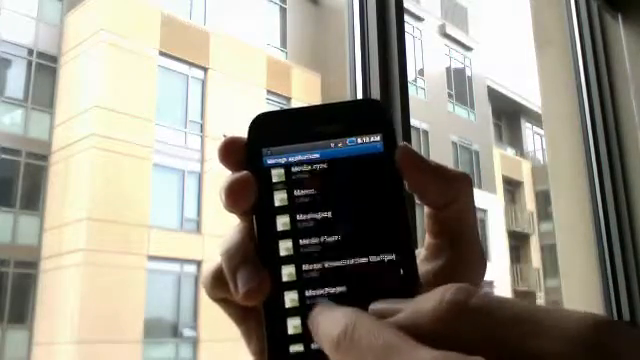
scroll(down, 3)
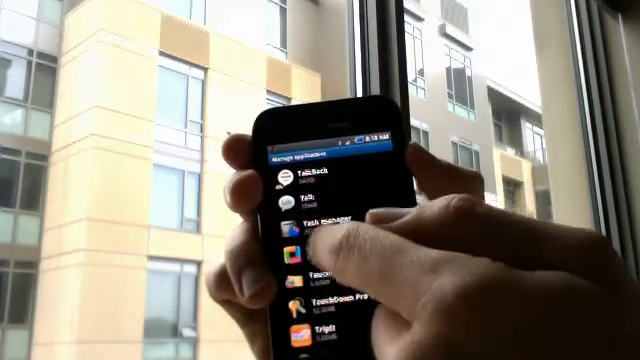
scroll(down, 3)
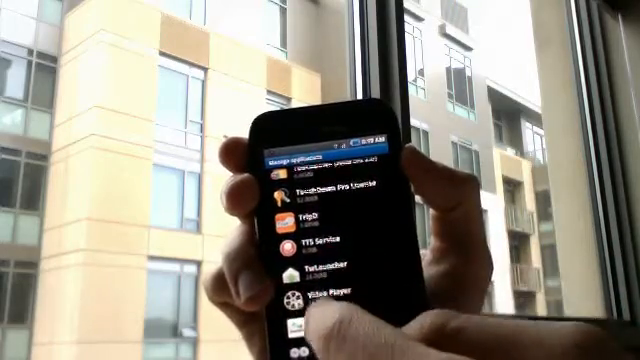
click(304, 278)
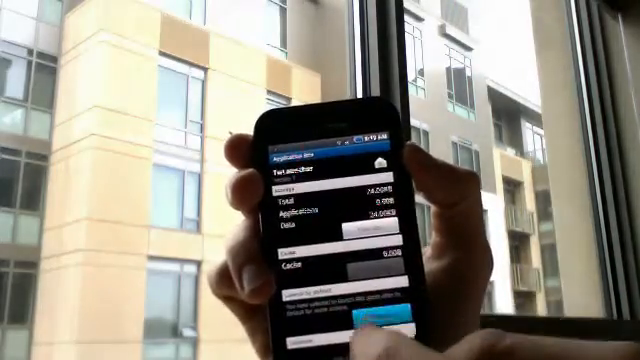